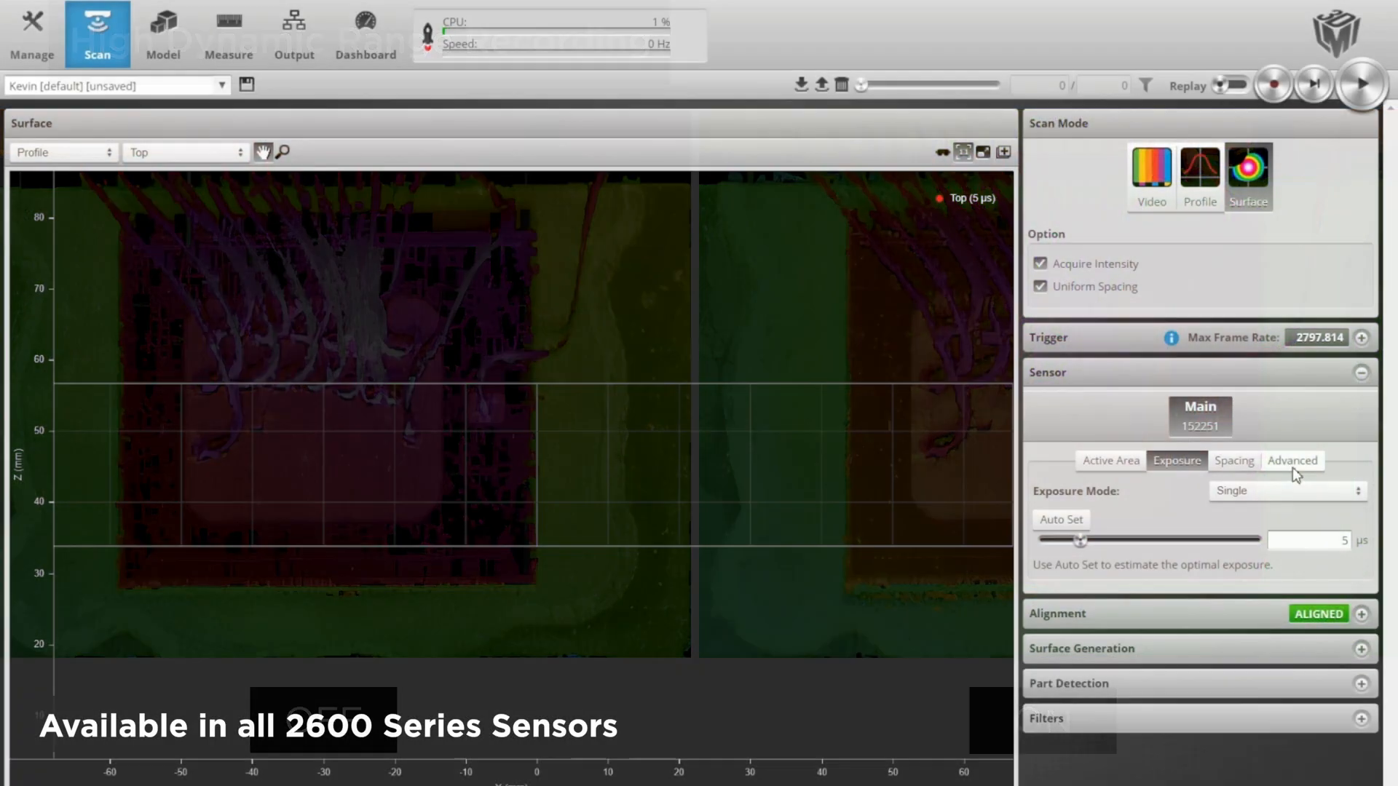
Show the sensor's Advanced settings with Gamma HDR and HDR parameter 0.7
click(1292, 460)
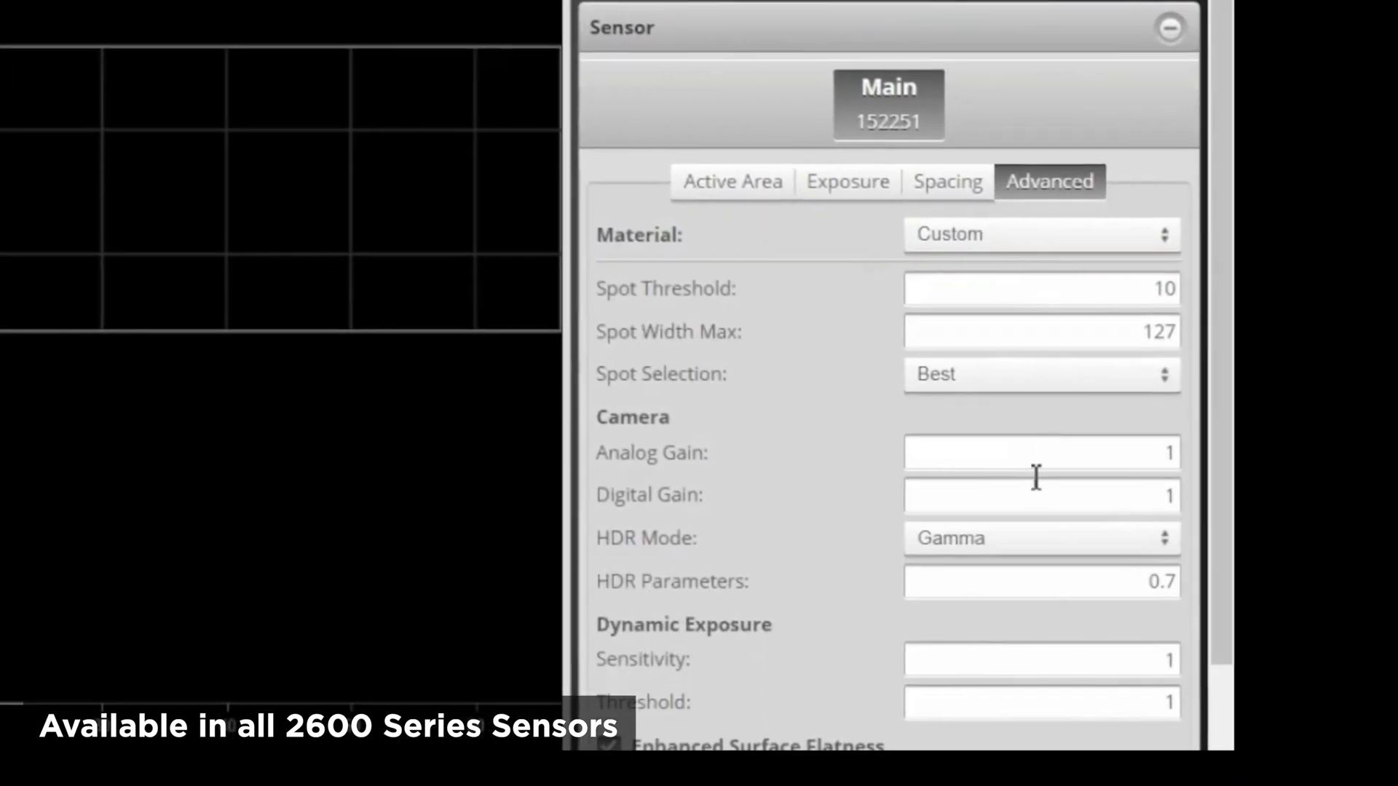
click(1040, 537)
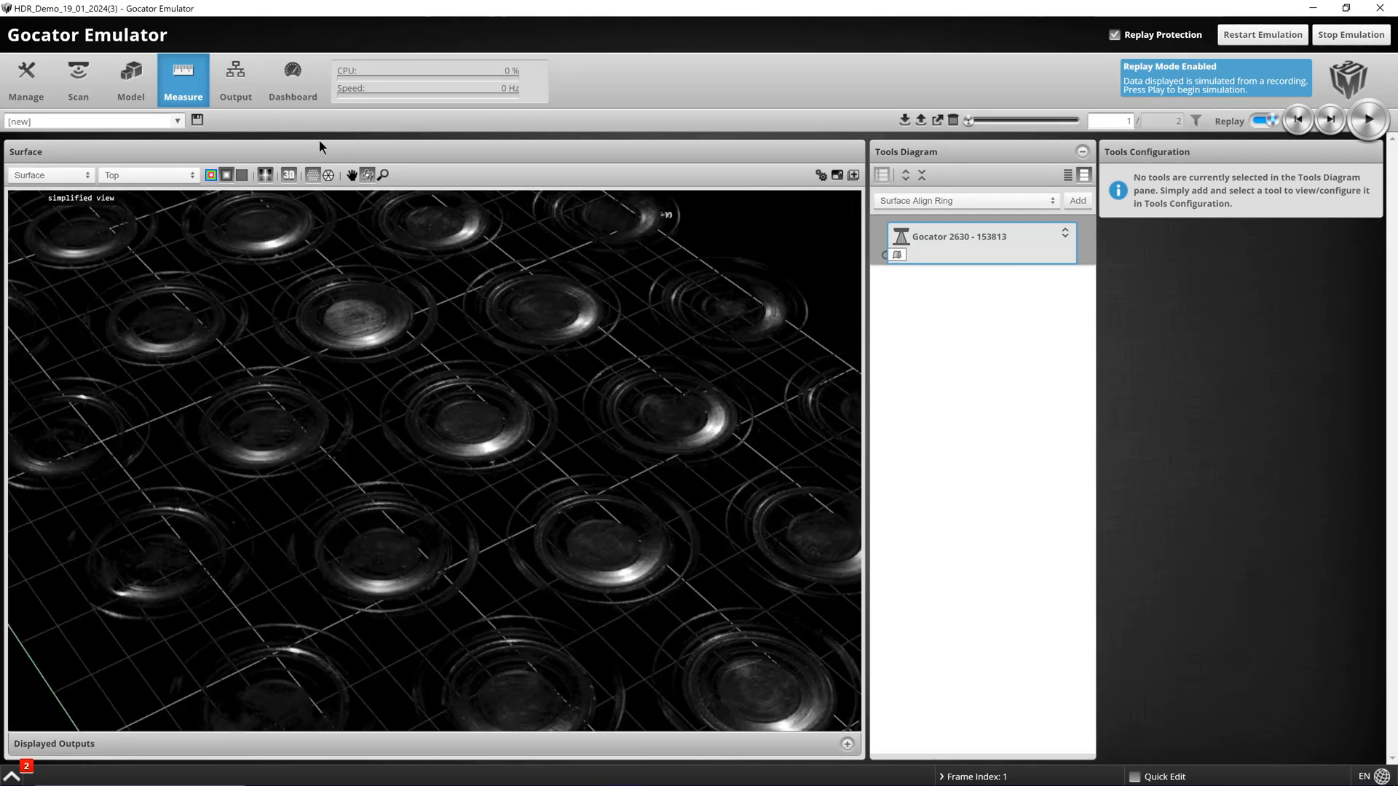
Switch to the Measure page showing the replayed battery-cell surface scan
click(78, 79)
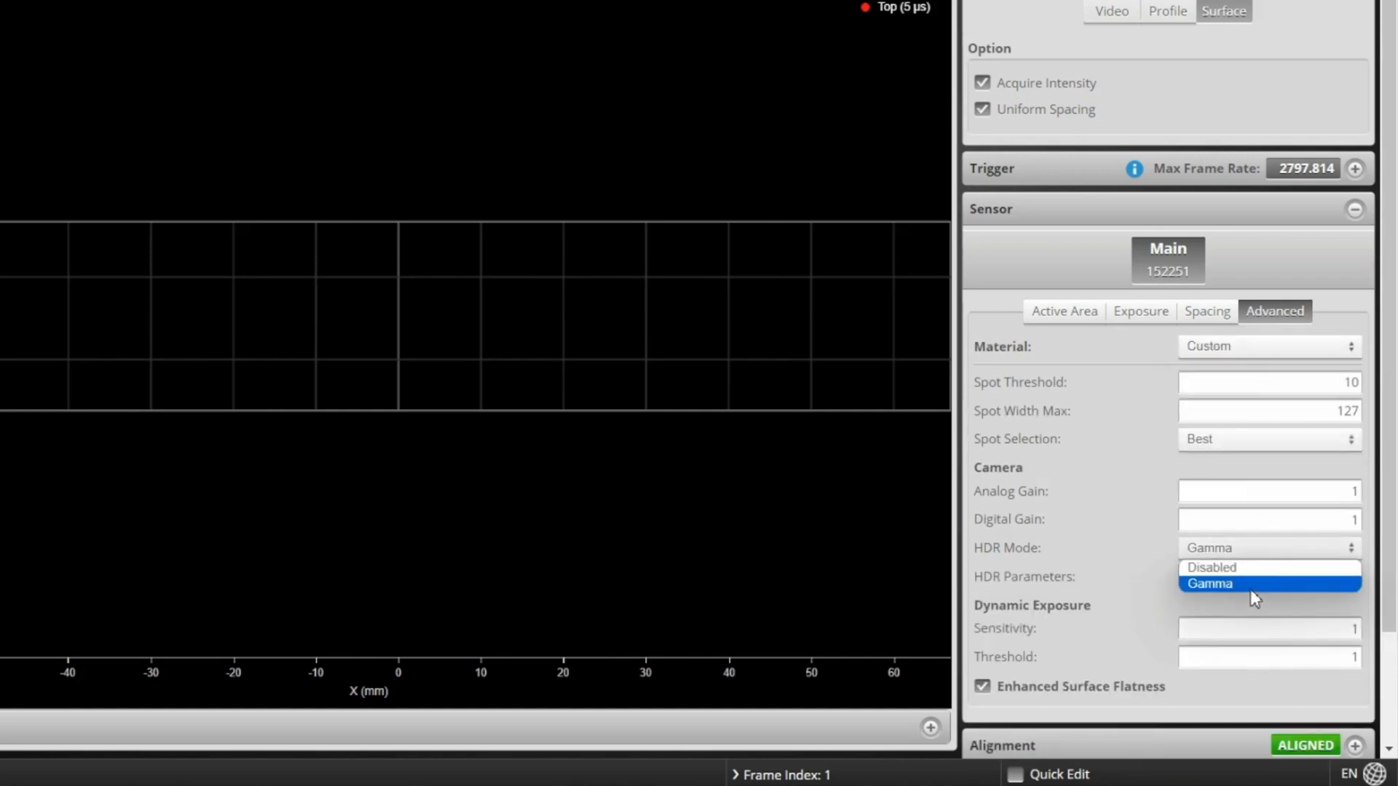
Choose Gamma as the HDR mode and enter 0.7 as the HDR parameter
click(1210, 583)
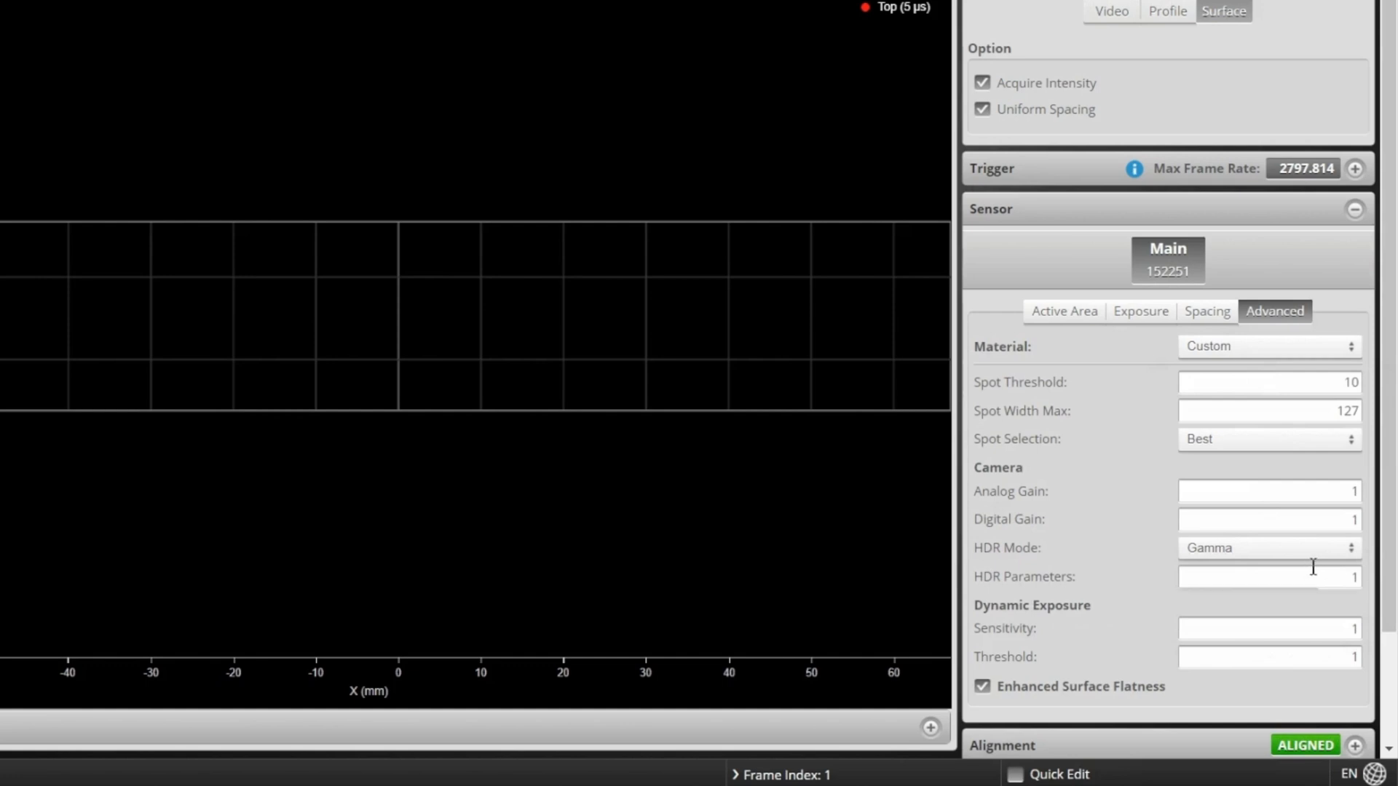
text(0.7)
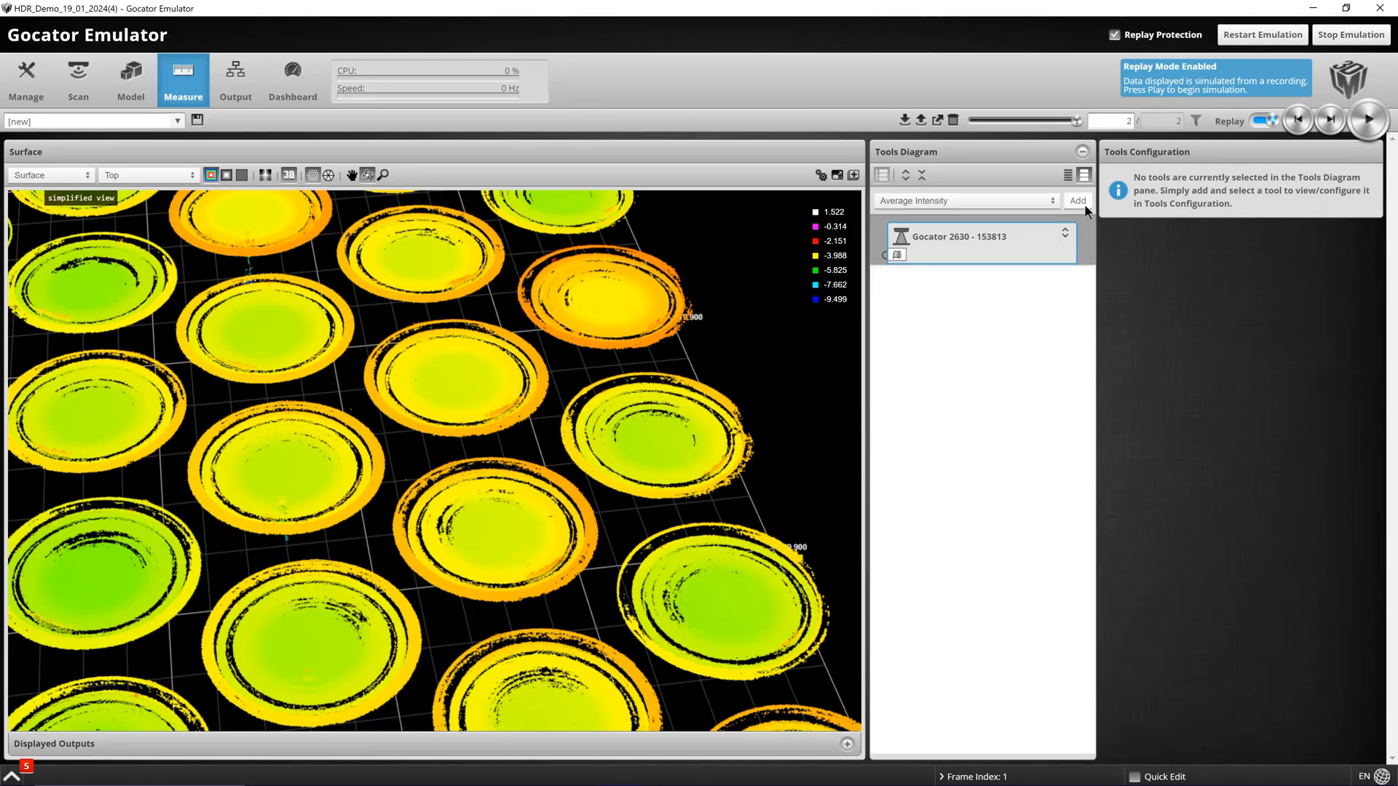
Add an Average Intensity tool over one cell, reading 4736 of 9600 valid points
click(1076, 201)
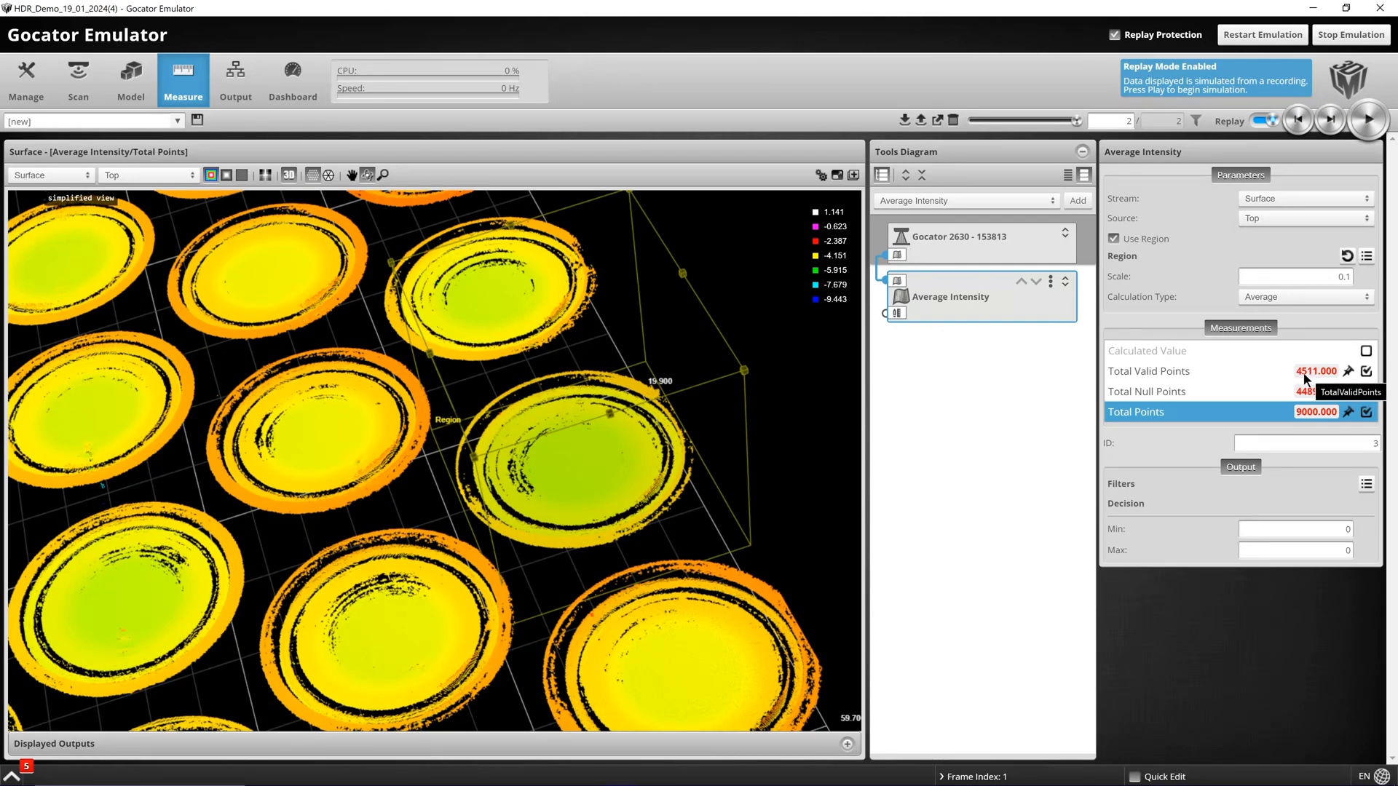
mouse_move(1298, 119)
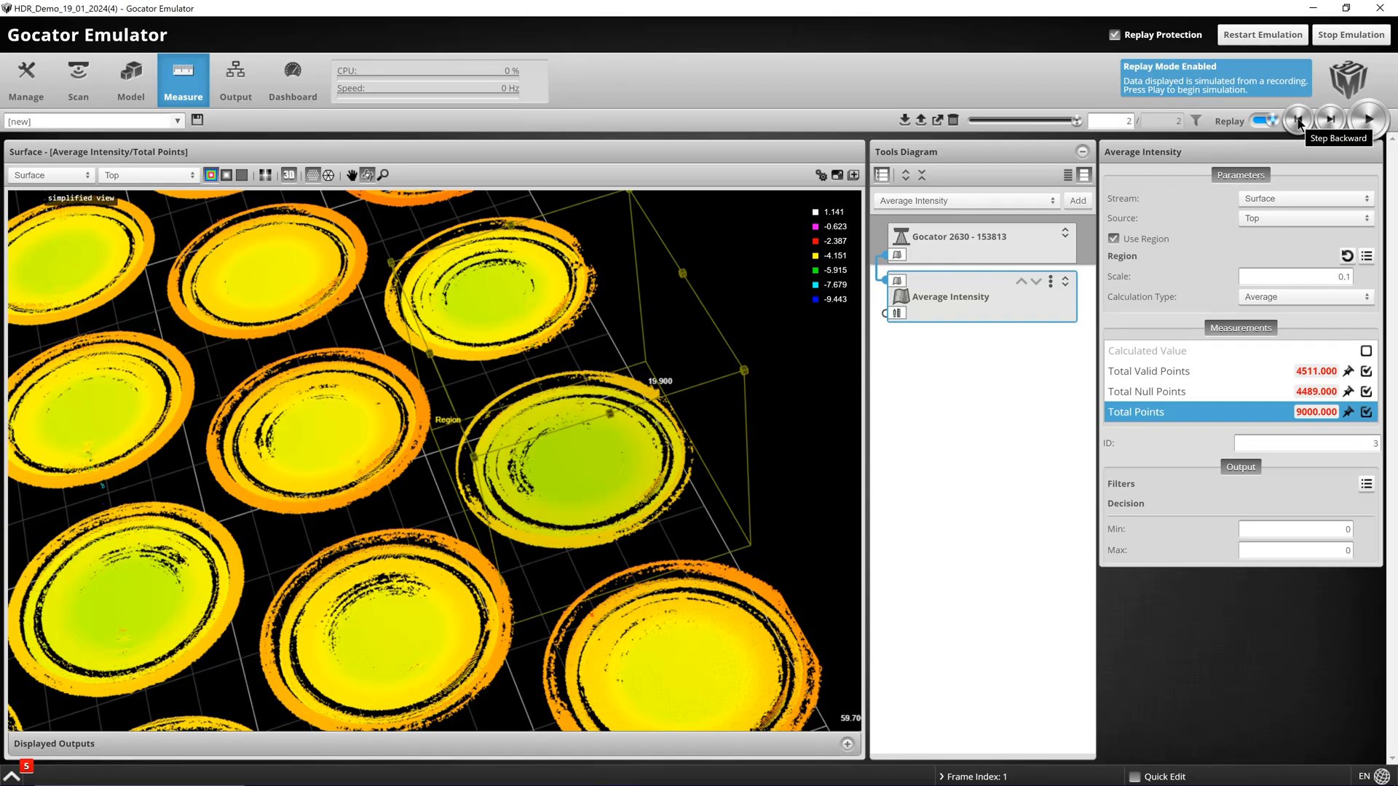
click(1299, 120)
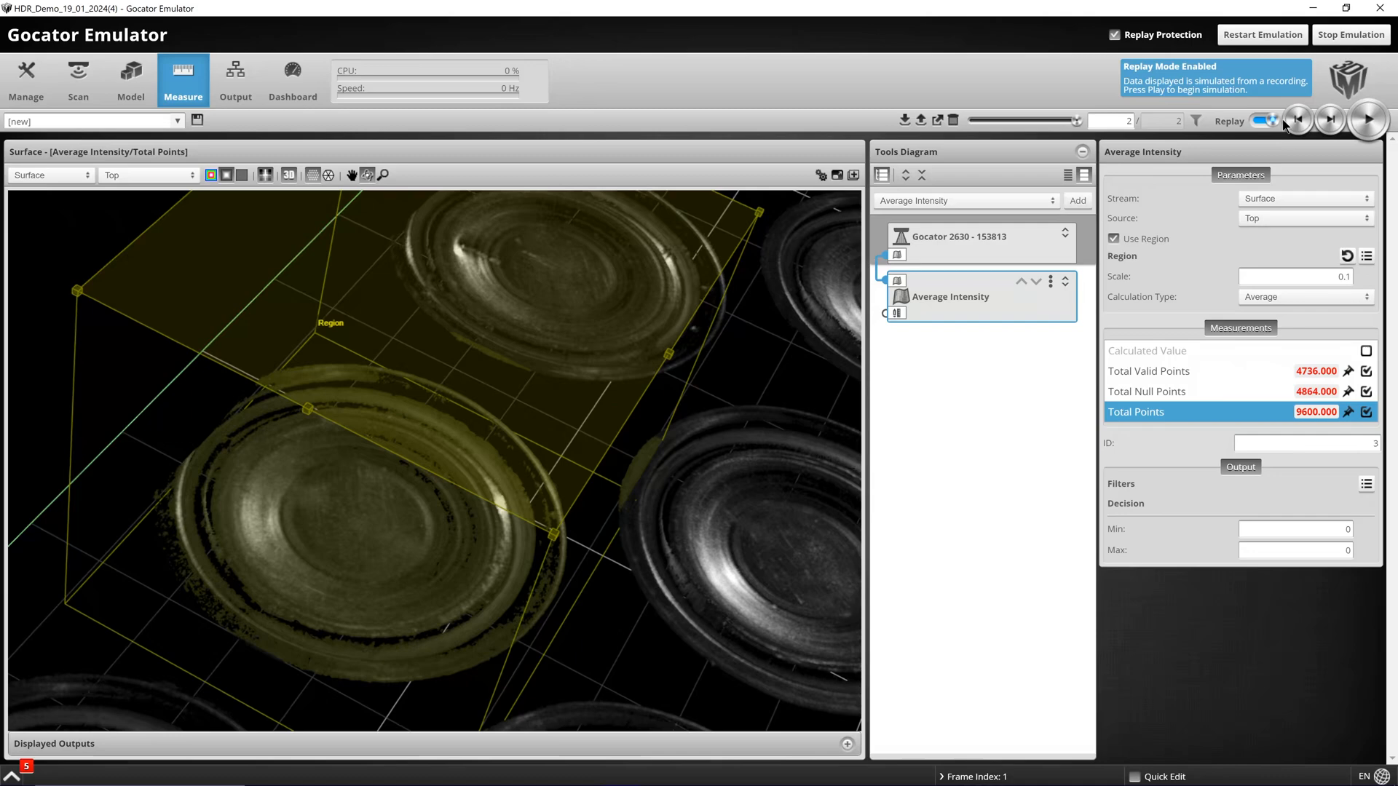
Step between frames 1 and 2 to compare 1788 versus 4736 valid points
click(1298, 119)
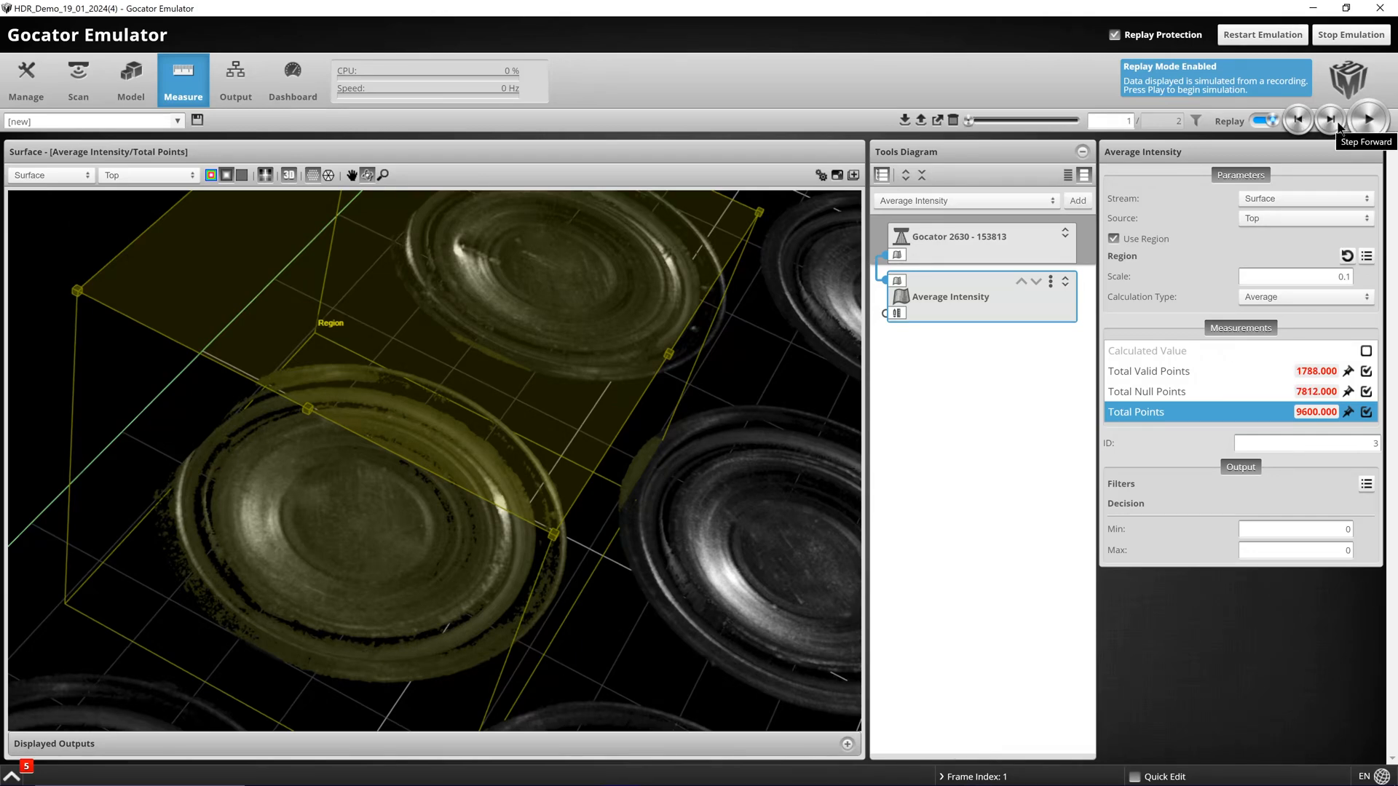
click(1330, 119)
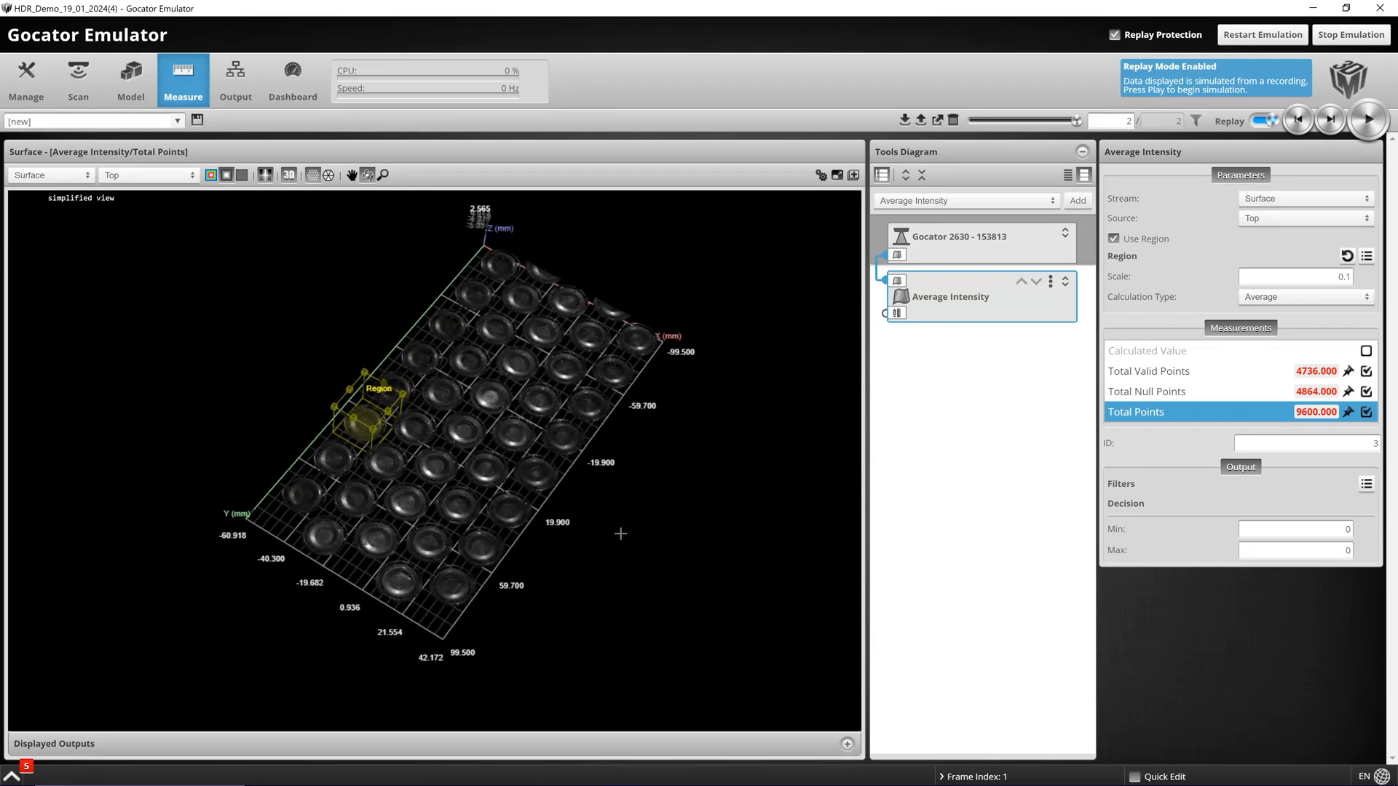
click(1299, 119)
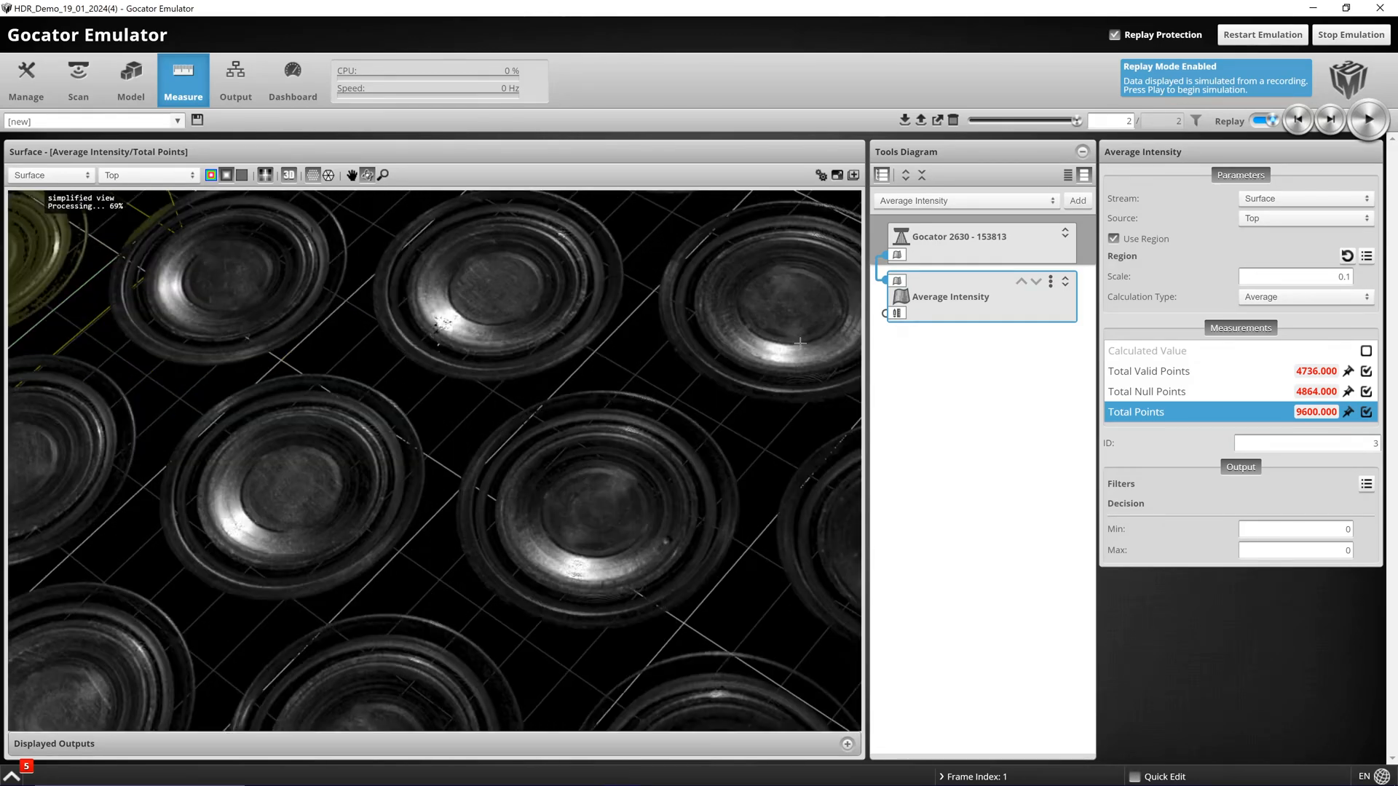
Step back to frame 1 (1788 valid points), then forward to the HDR frame
click(1330, 119)
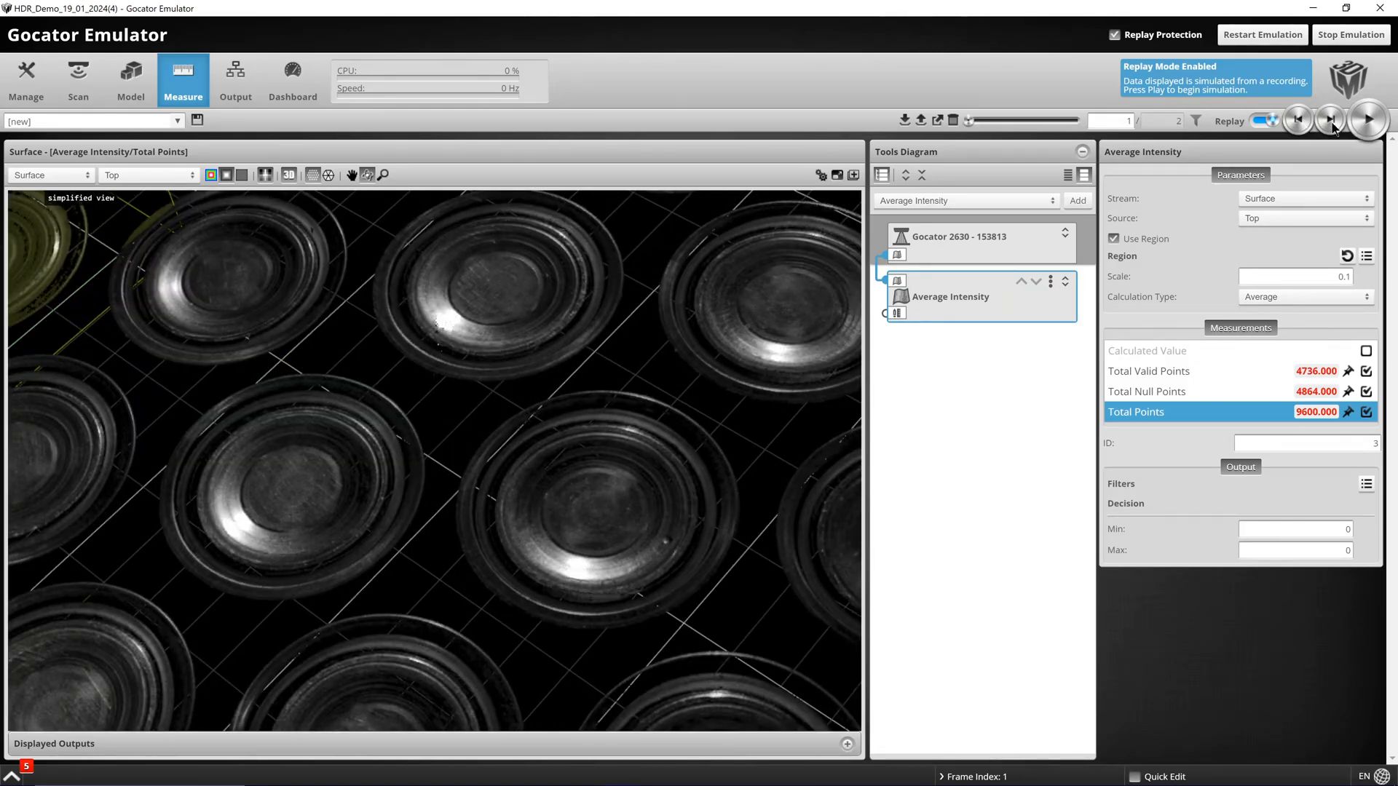
click(1331, 118)
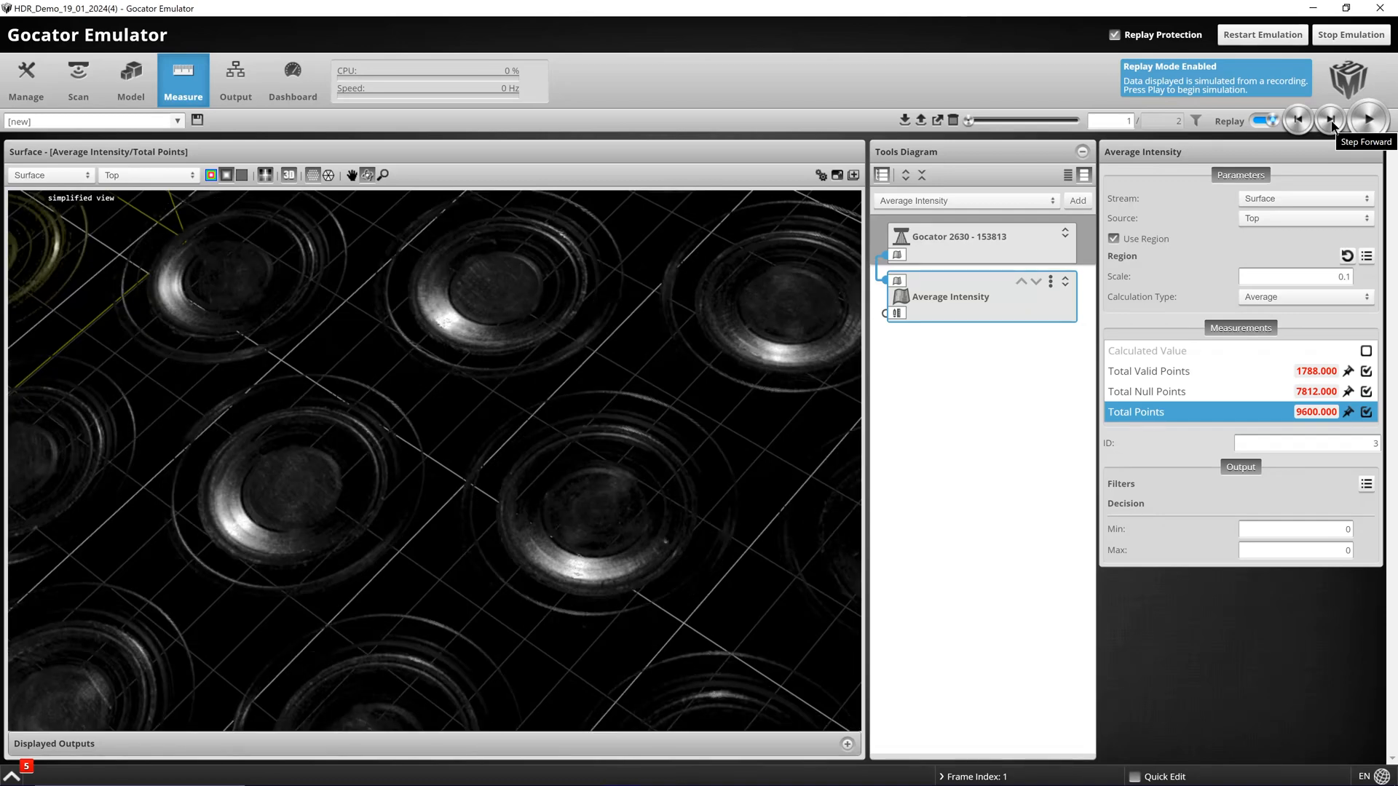
click(1329, 120)
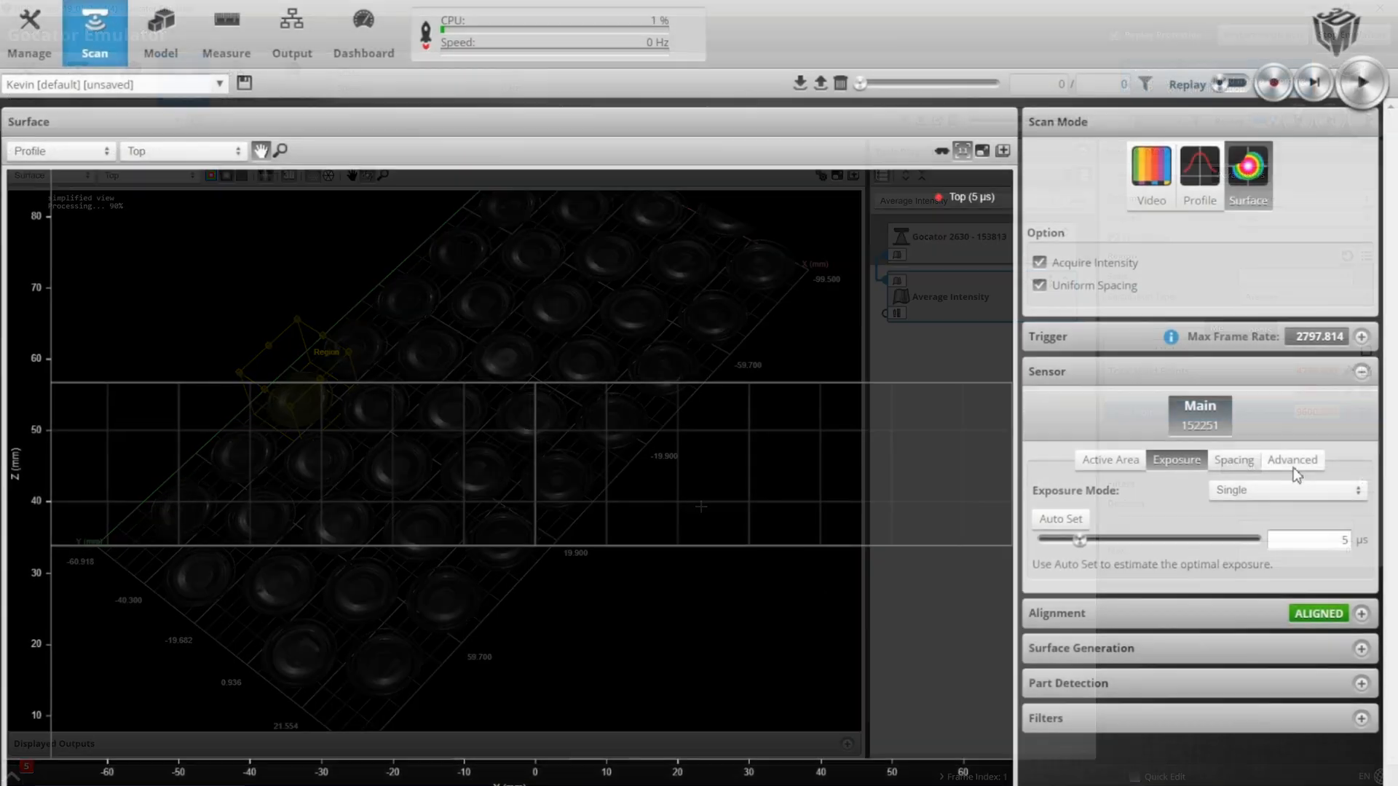
Set Material to Custom and HDR Mode to Gamma in the Advanced sensor settings
click(1291, 460)
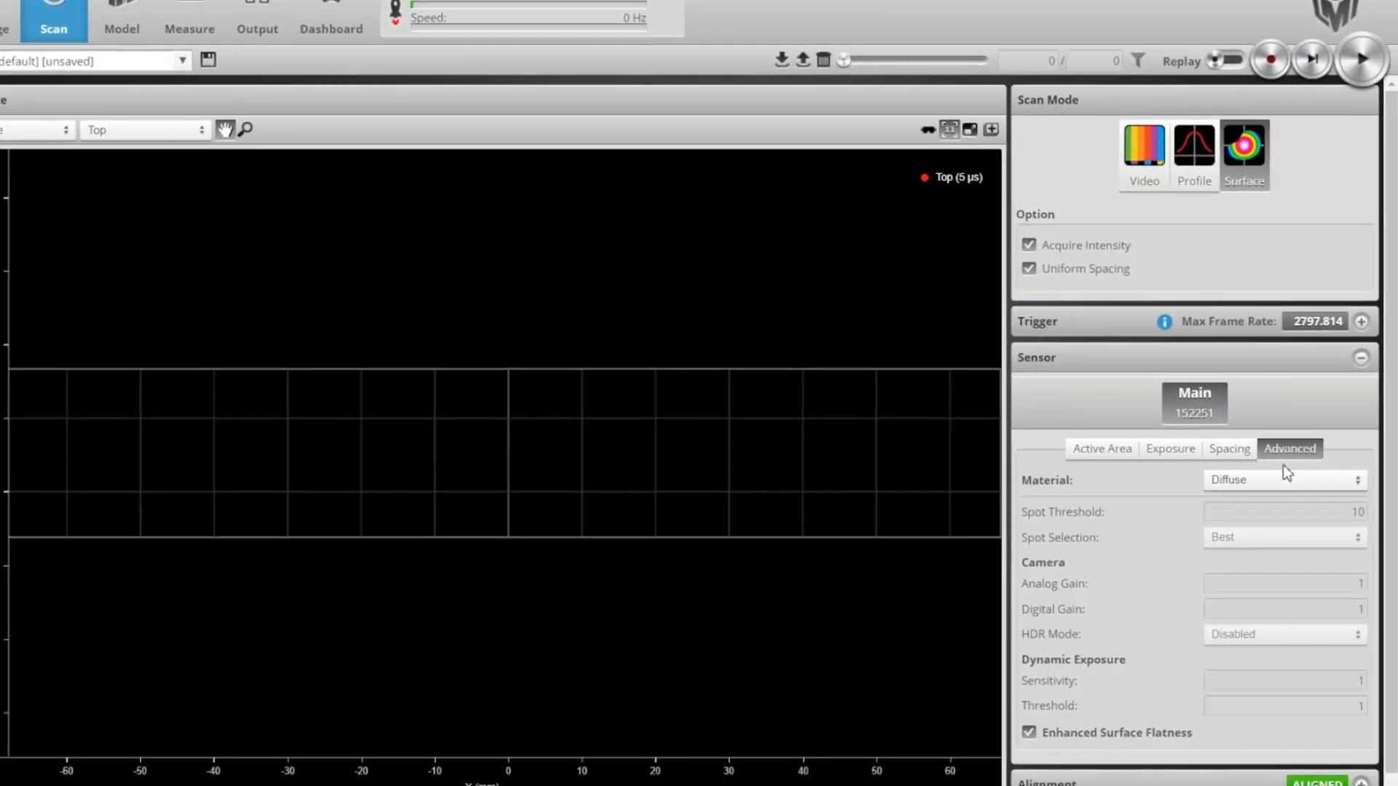
click(1284, 480)
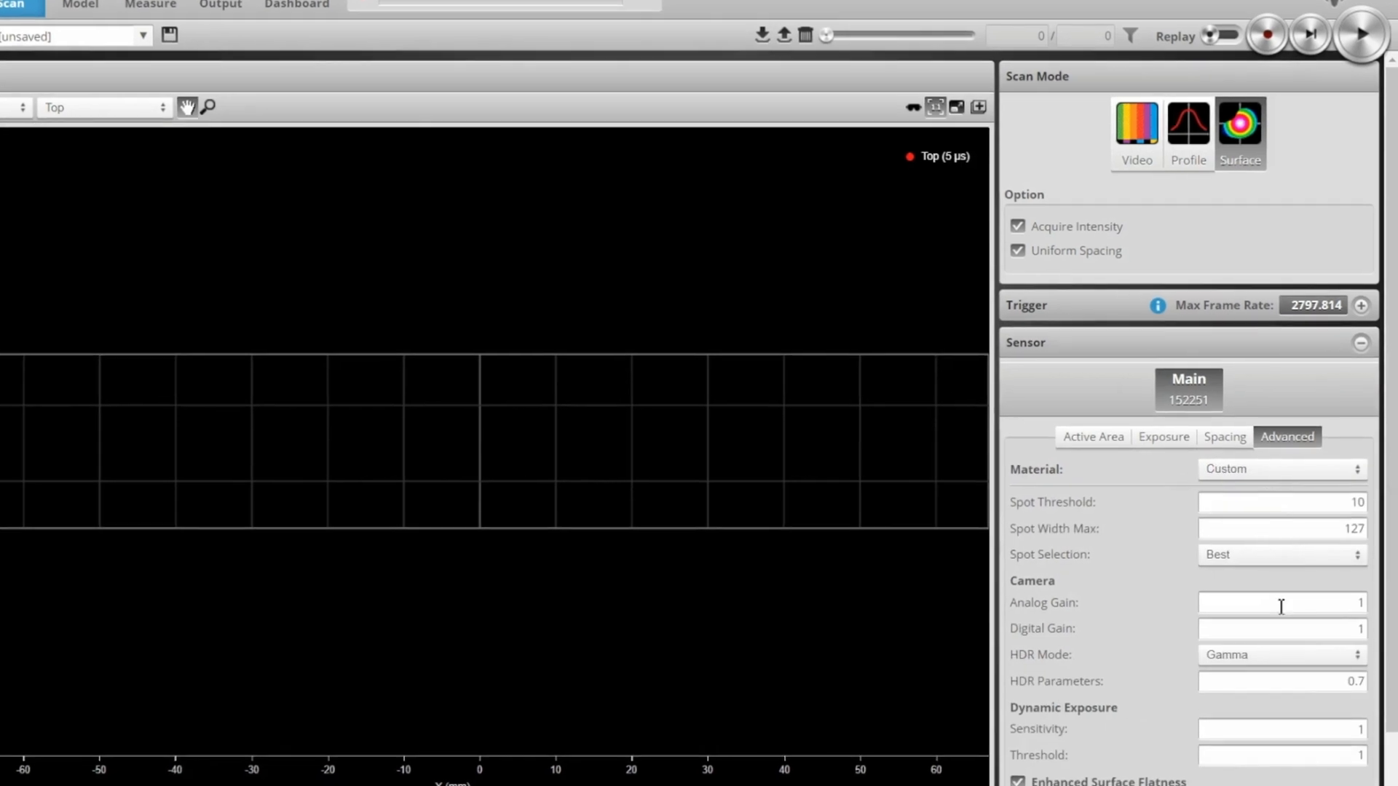
click(1280, 655)
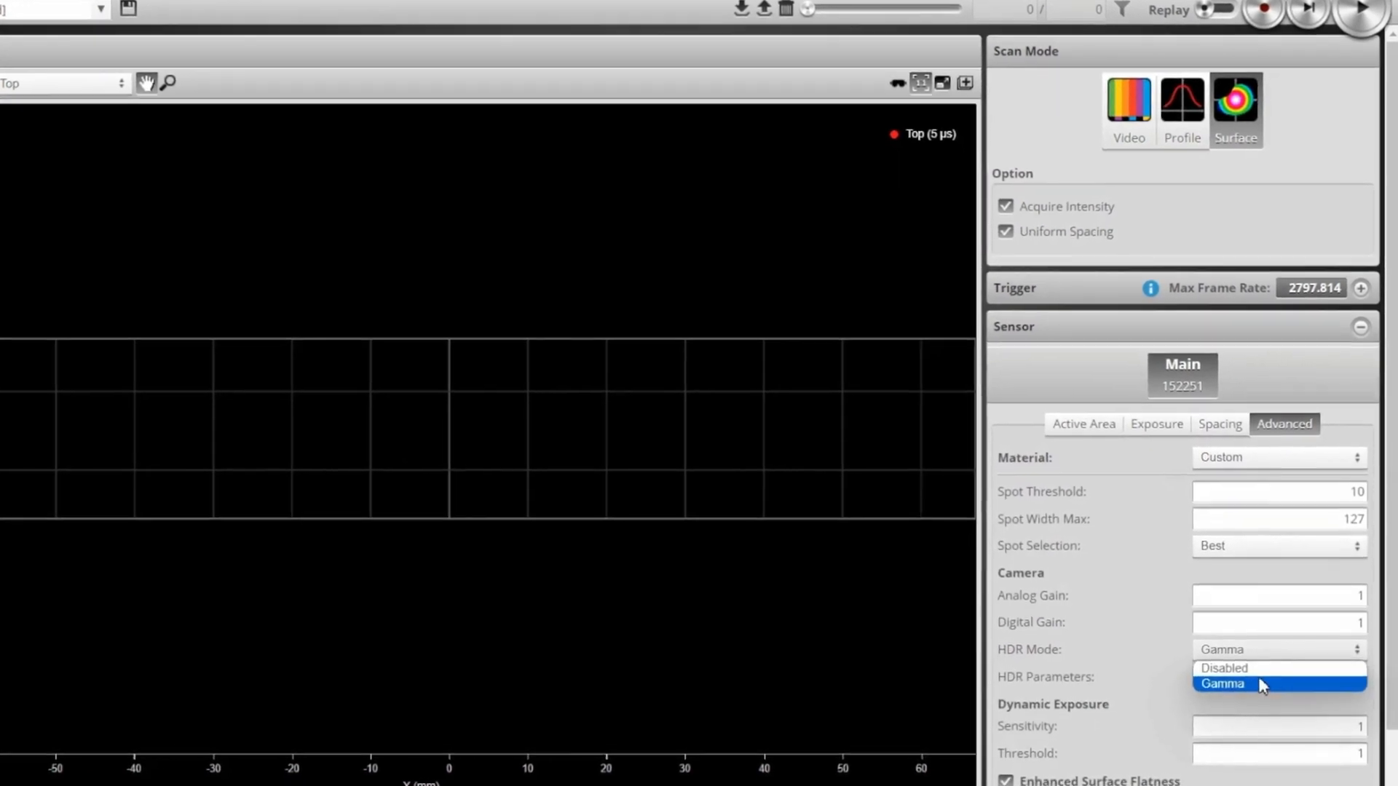
click(1223, 684)
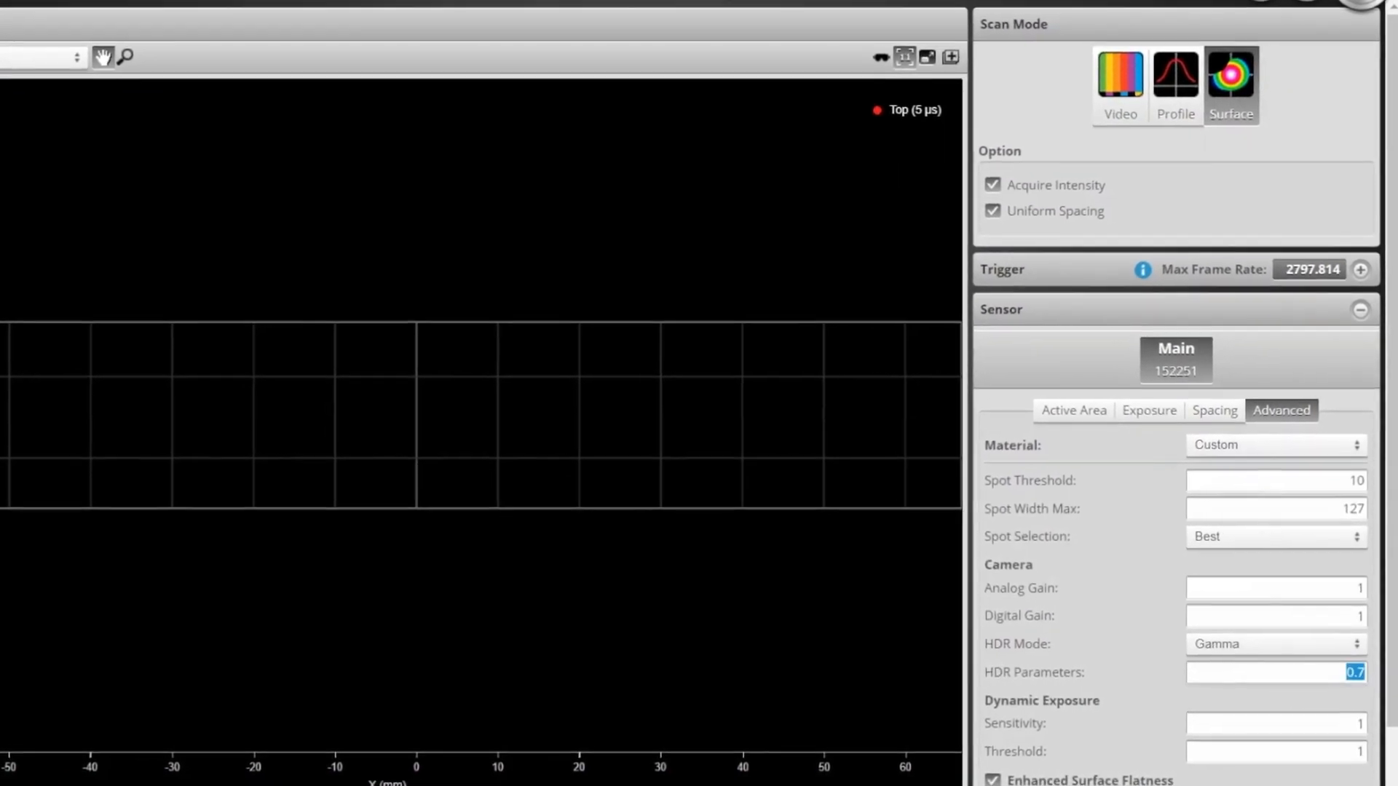